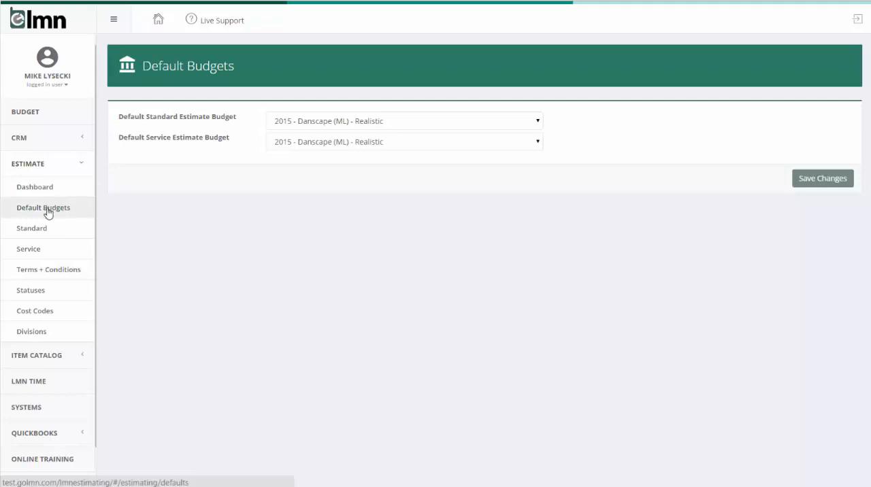
mouse_move(246, 188)
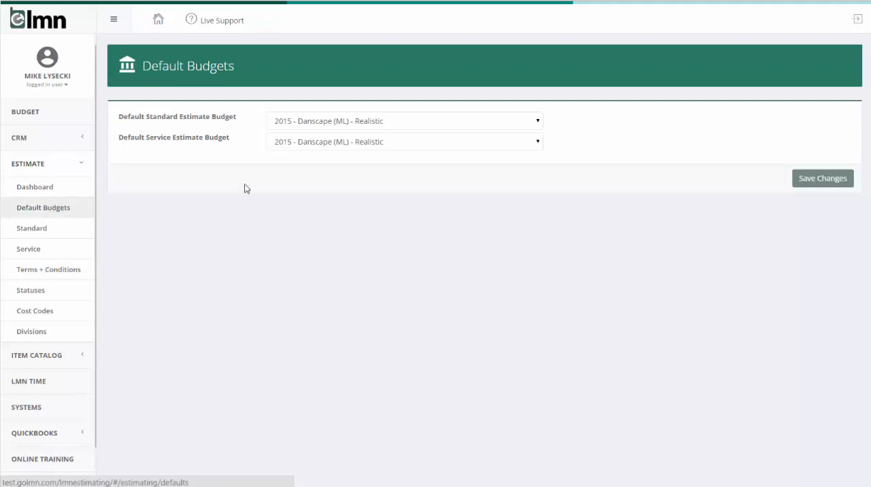
mouse_move(343, 245)
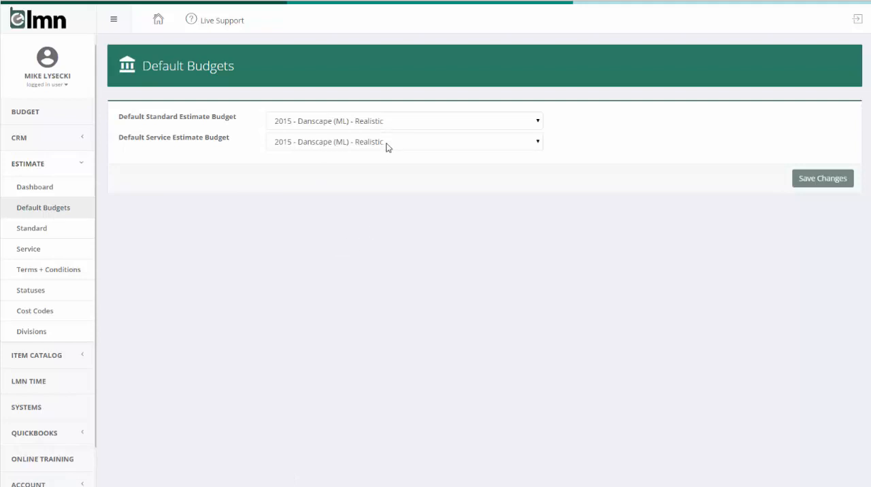
Pick 2015 - Danscape (ML) - Snow 2015 as the default service estimate budget
click(402, 141)
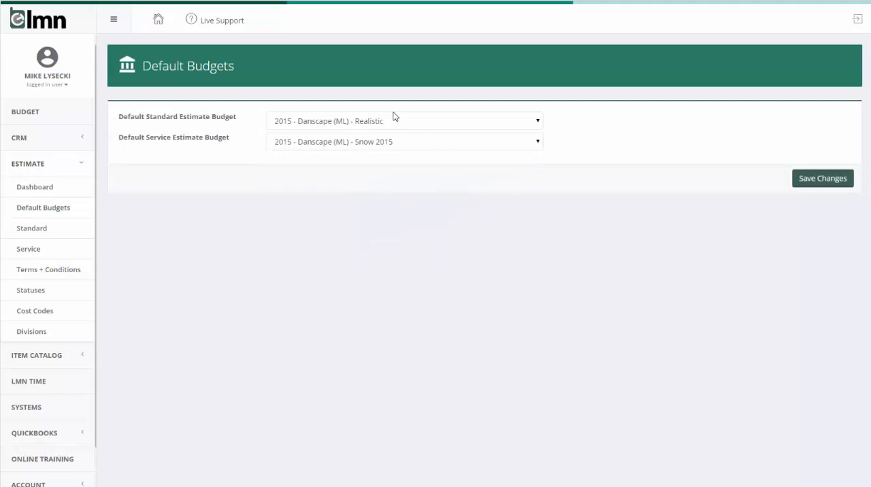
mouse_move(182, 117)
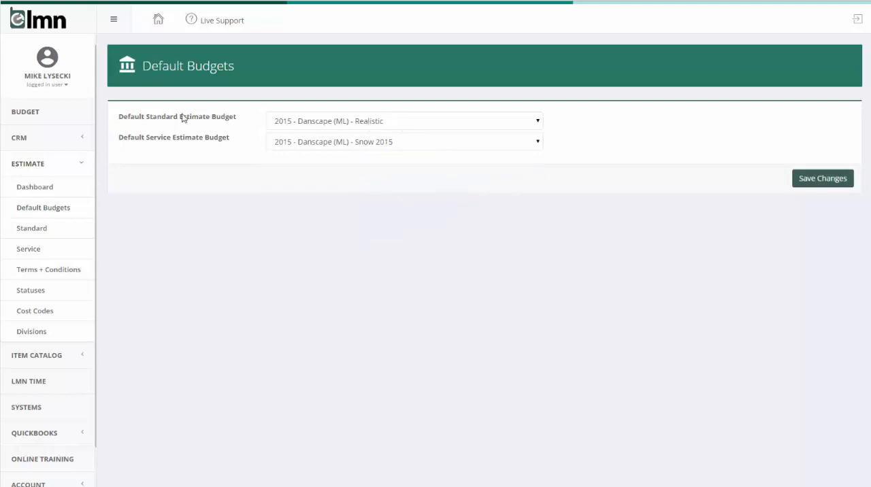
mouse_move(200, 156)
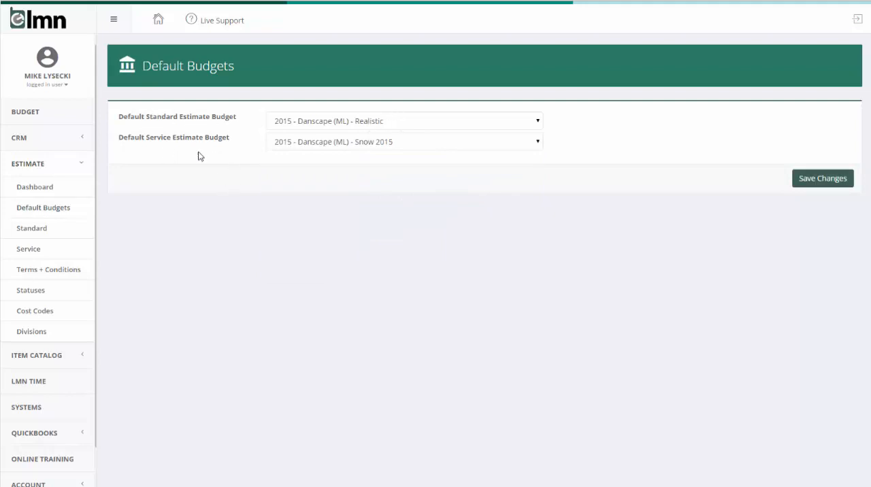
mouse_move(174, 134)
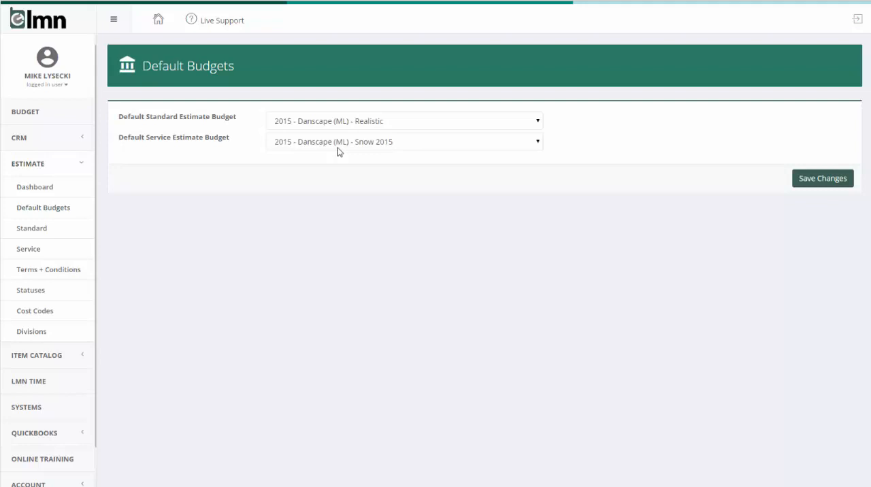
Switch the default service estimate budget to 2015 - Danscape (ML) - Realistic, then bring up the standard budget choices
click(403, 141)
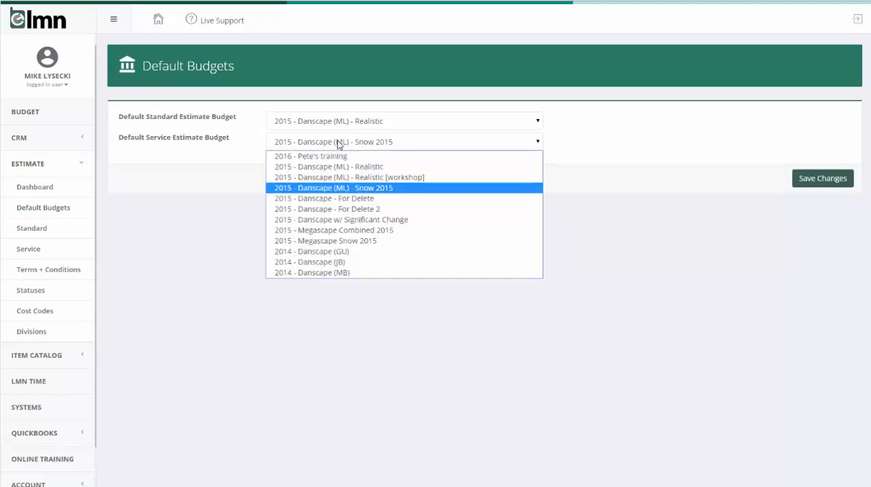
click(329, 166)
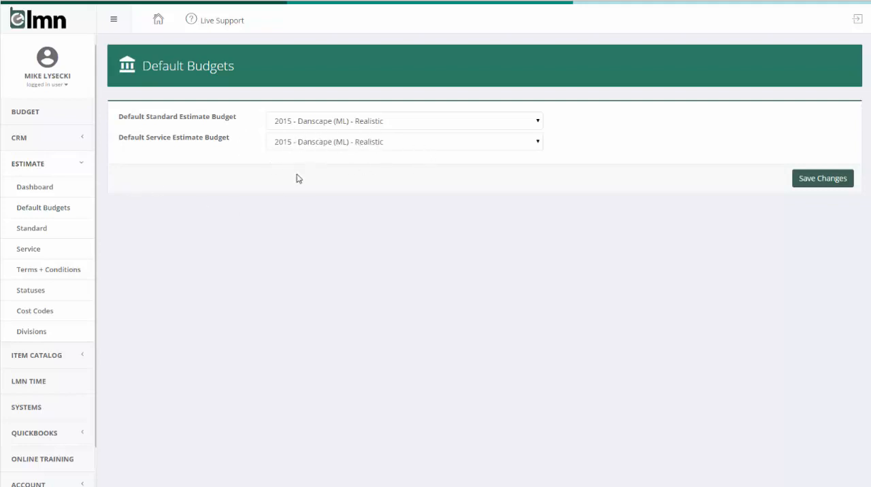
mouse_move(305, 177)
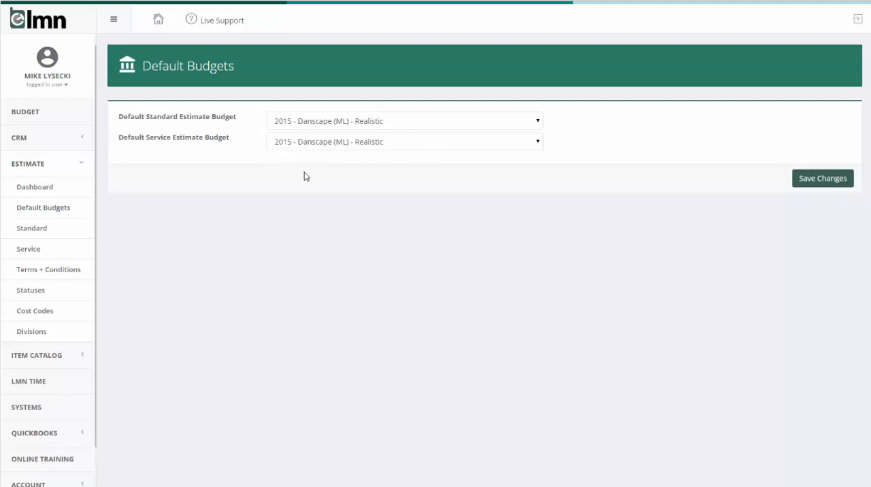
click(402, 120)
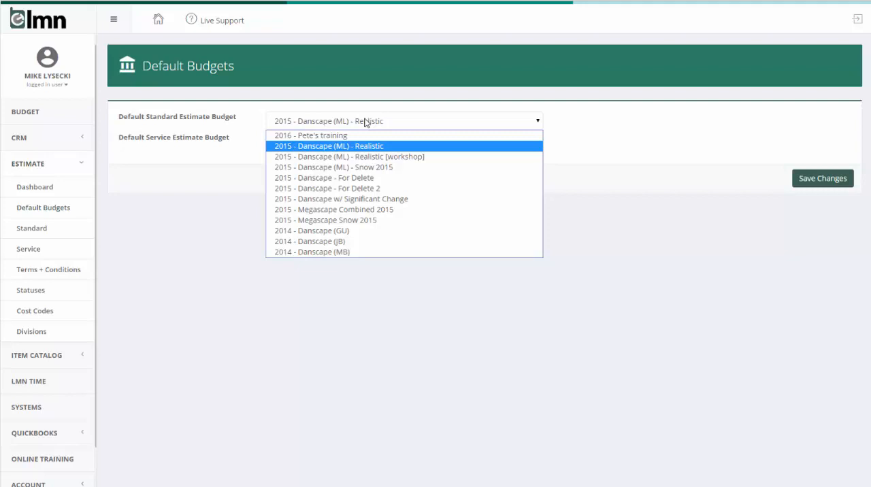
mouse_move(179, 123)
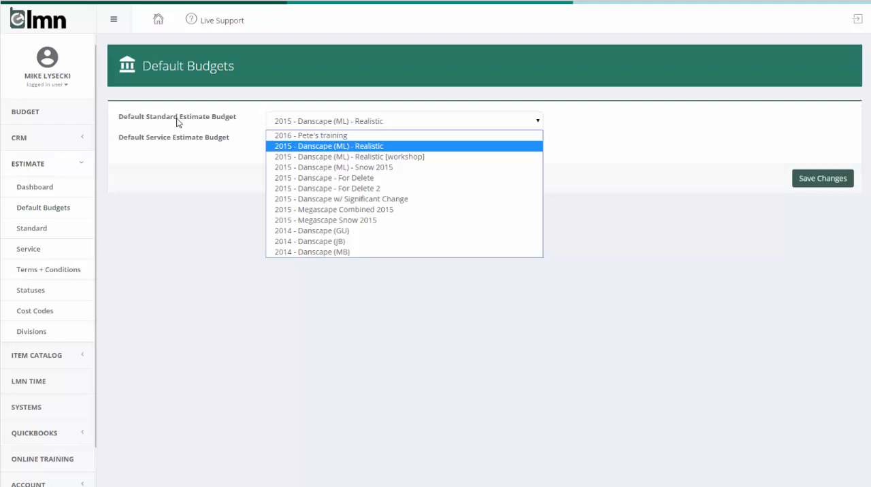
Keep 2015 - Danscape (ML) - Realistic as the default standard estimate budget
click(330, 141)
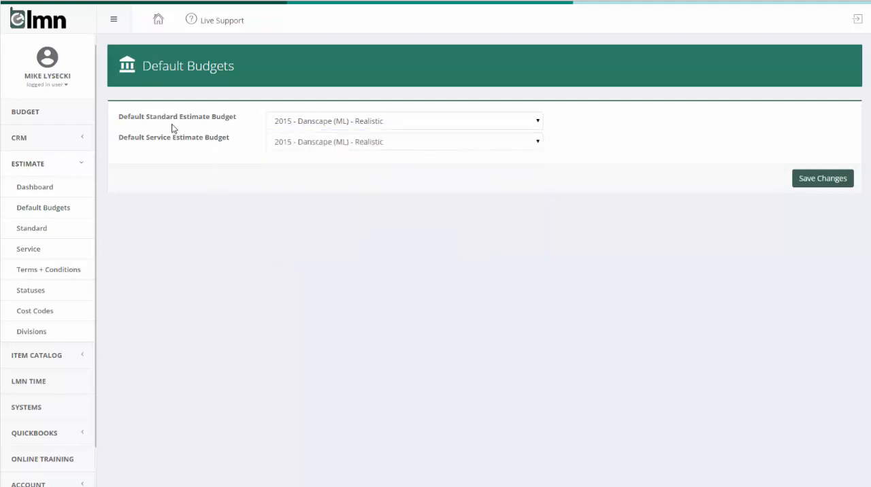
mouse_move(204, 171)
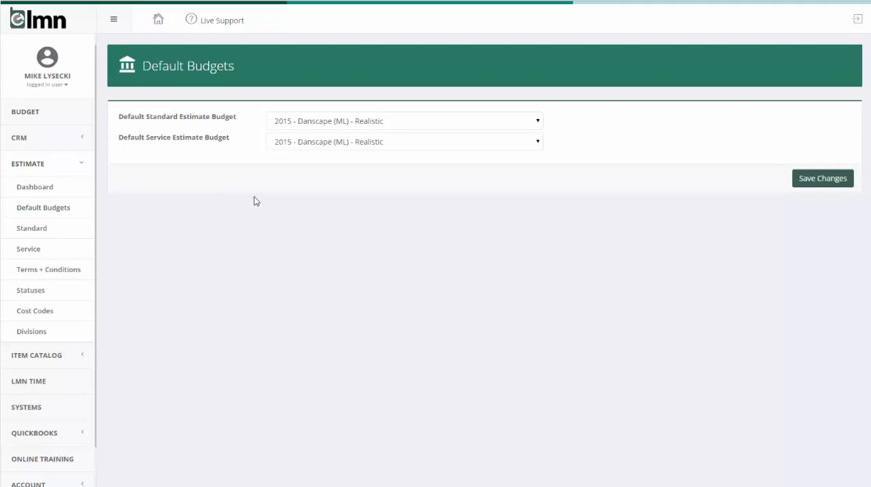
mouse_move(299, 128)
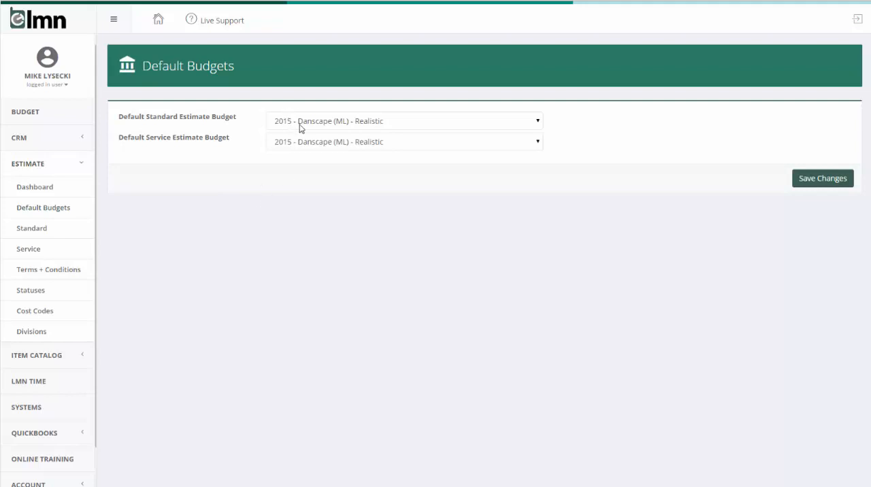
mouse_move(307, 148)
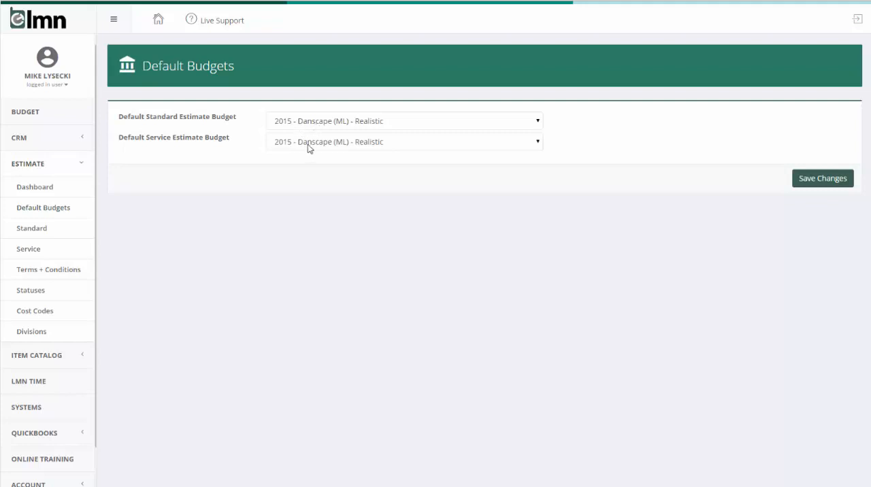
mouse_move(321, 209)
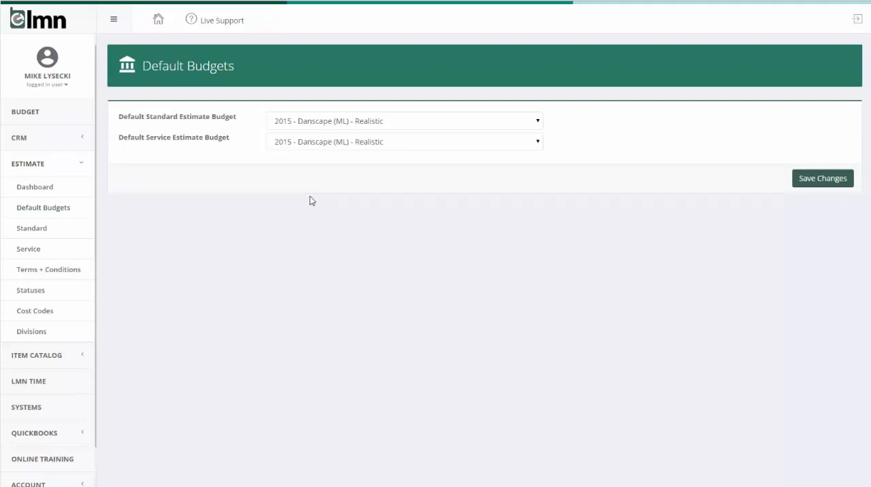
mouse_move(374, 155)
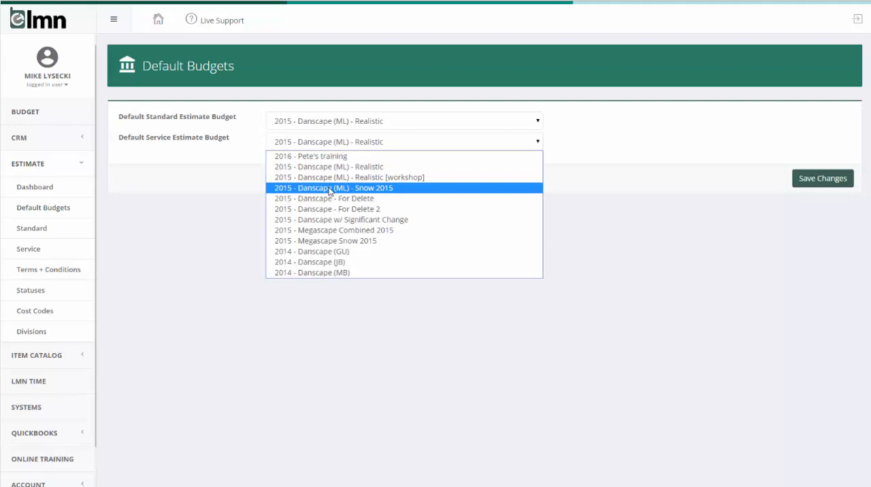
Choose 2015 - Danscape (ML) - Snow 2015 for service estimates and save the default budgets
click(332, 188)
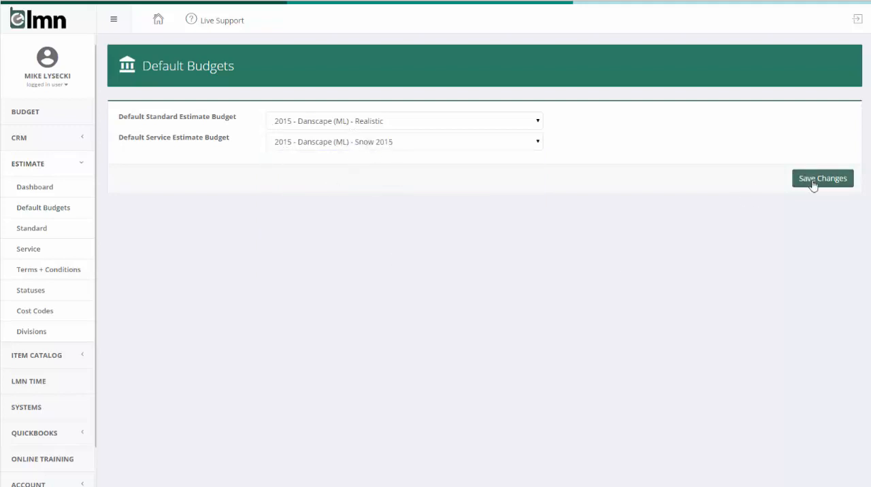
click(821, 177)
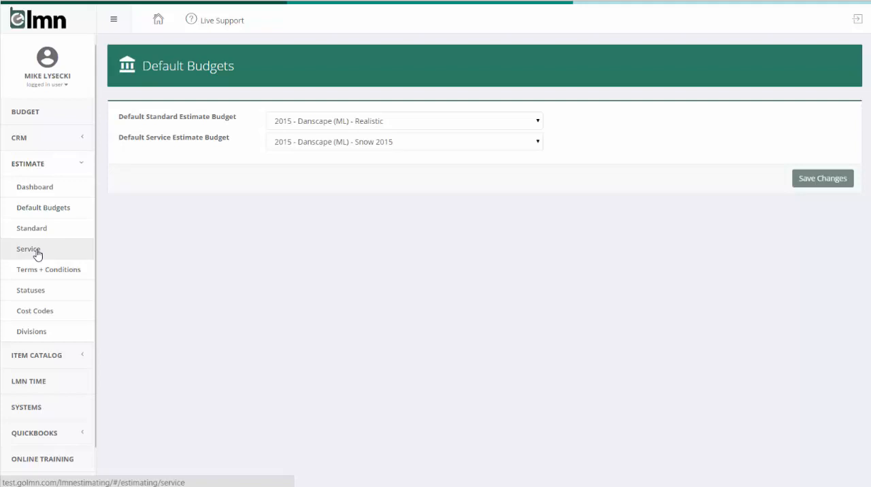
click(31, 229)
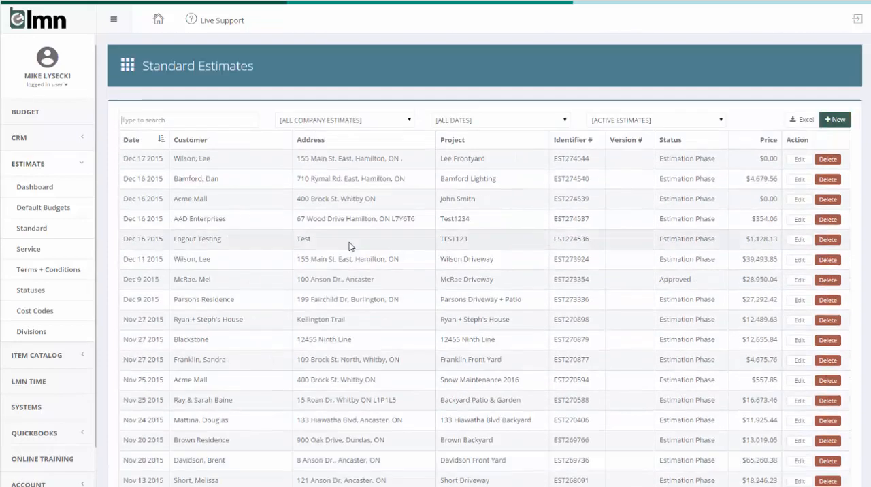
click(343, 120)
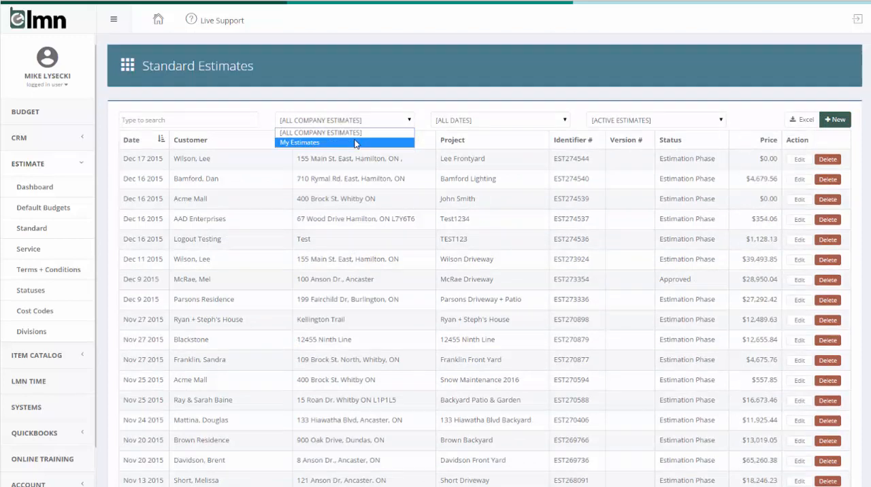
click(500, 120)
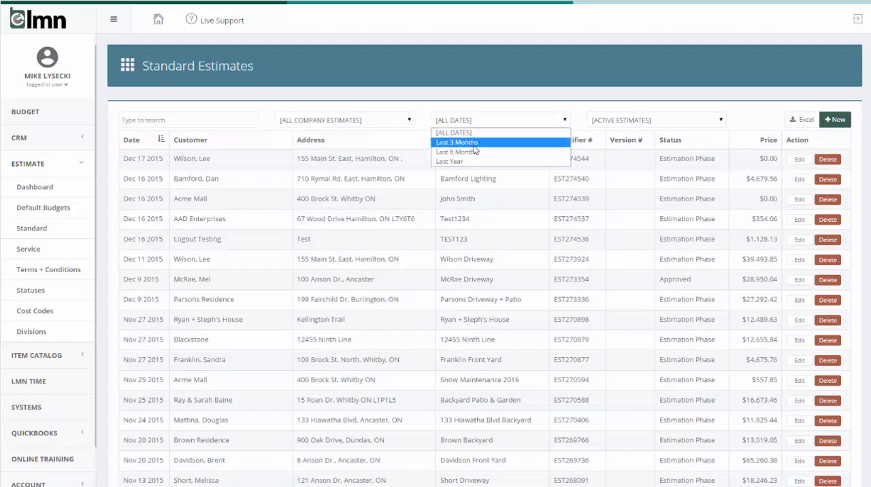
mouse_move(457, 153)
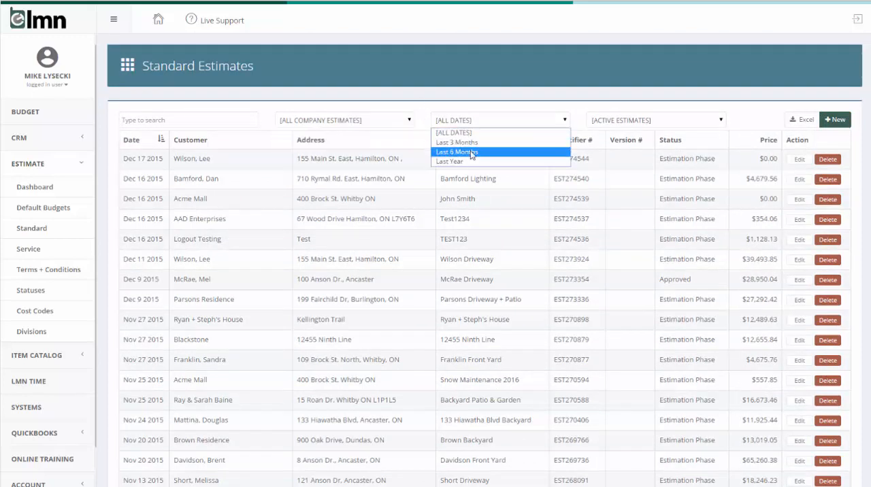
click(655, 120)
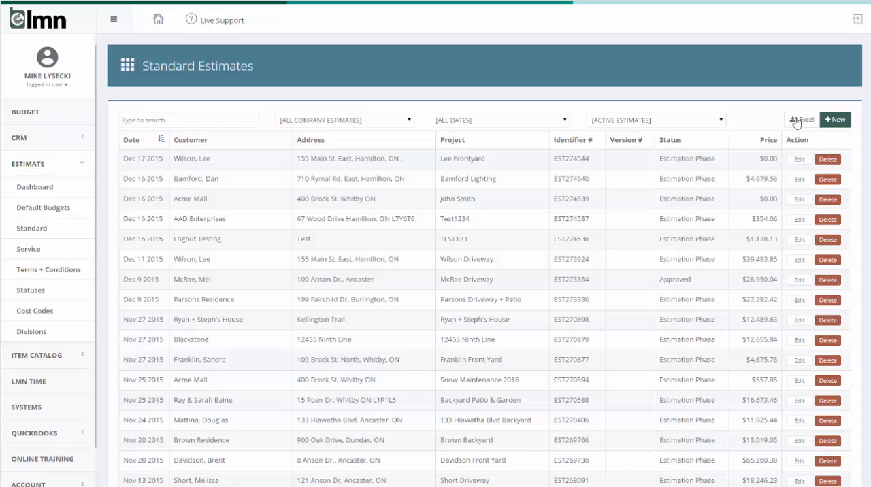
mouse_move(801, 120)
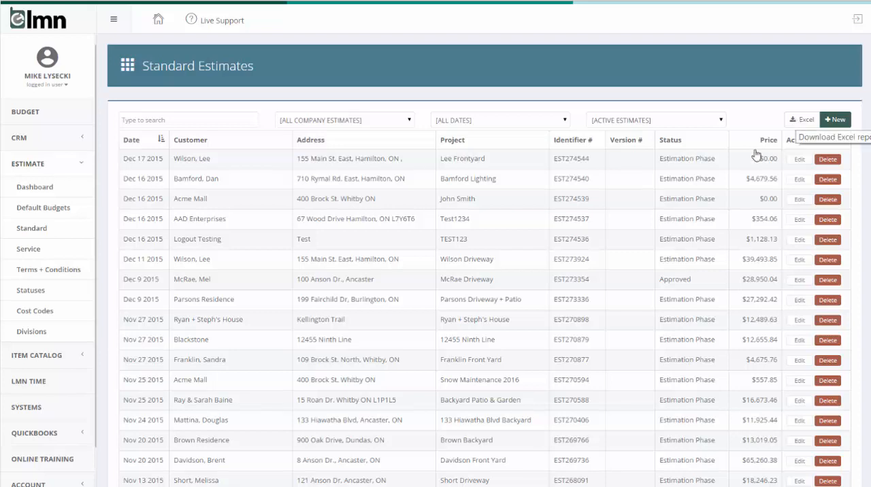
mouse_move(801, 127)
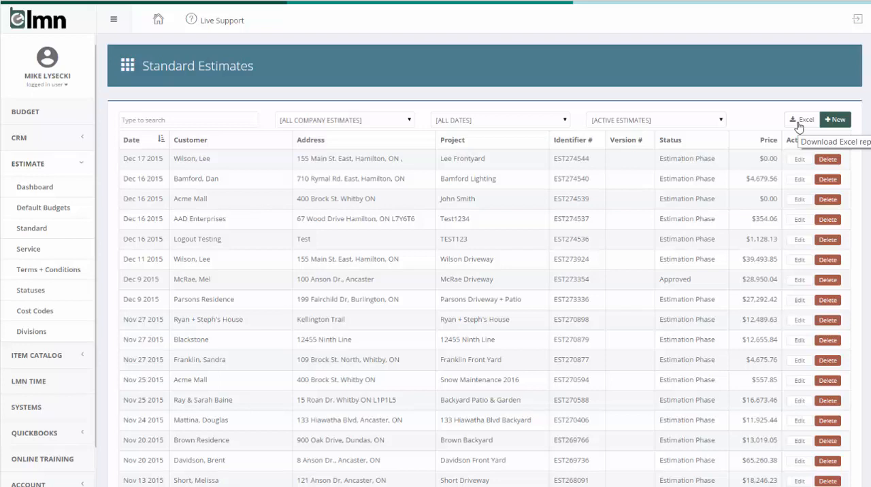
mouse_move(822, 128)
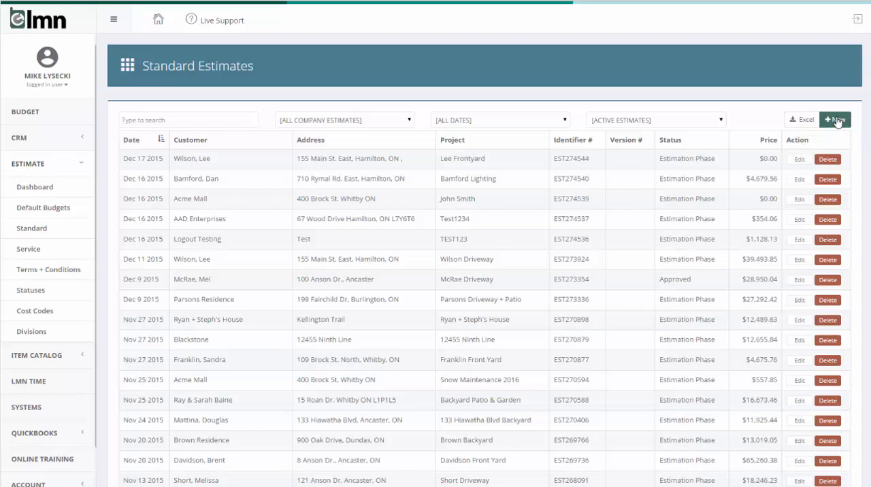
Open the Lee Frontyard estimate from the Standard Estimates list onto its Customer Info
click(836, 119)
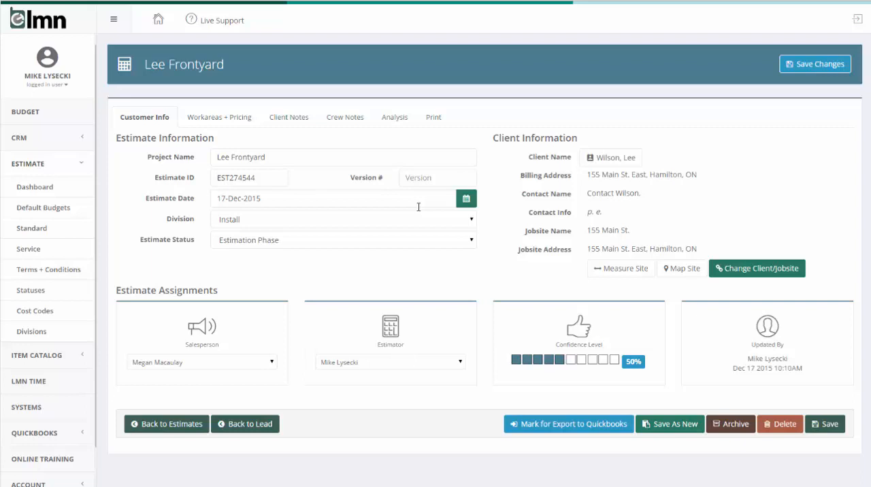
mouse_move(418, 207)
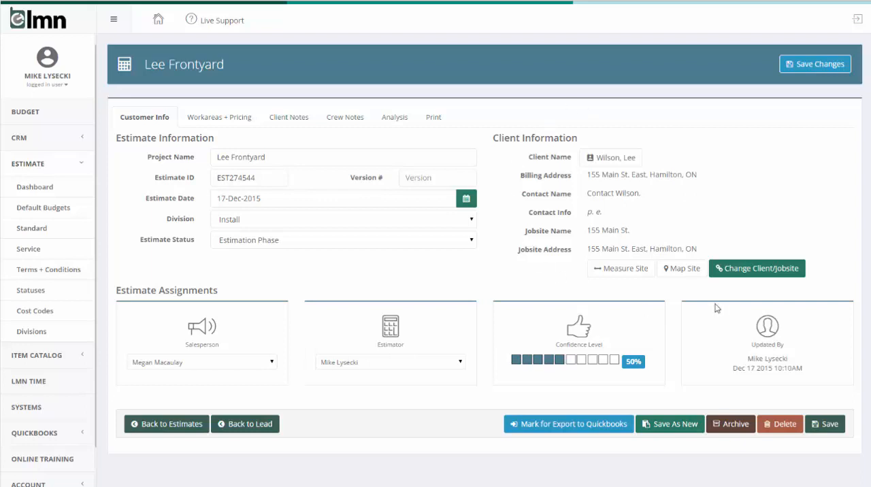
mouse_move(732, 153)
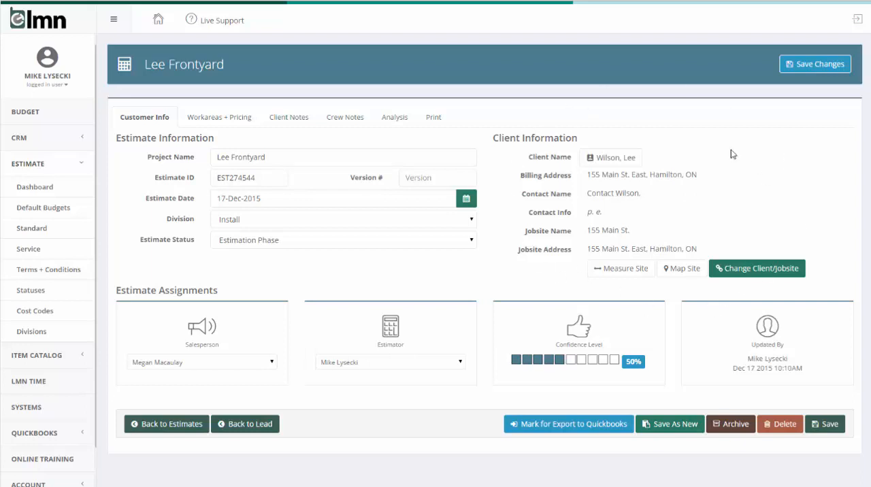
mouse_move(784, 327)
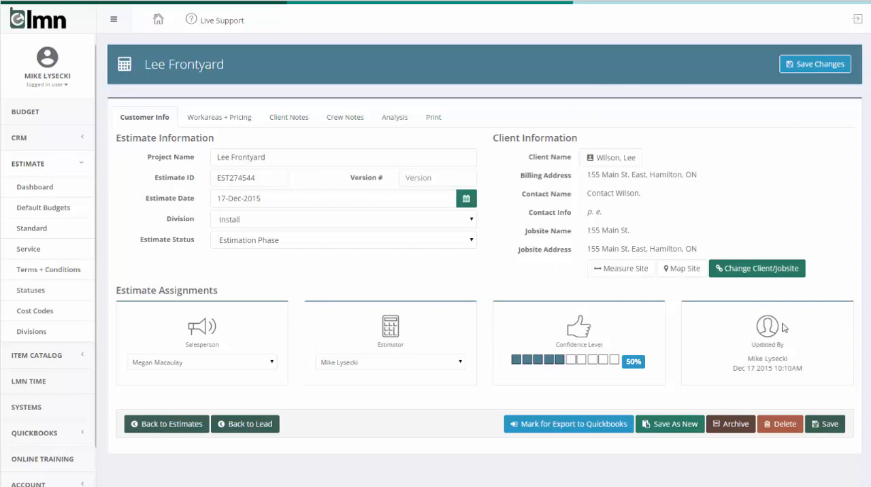
mouse_move(274, 324)
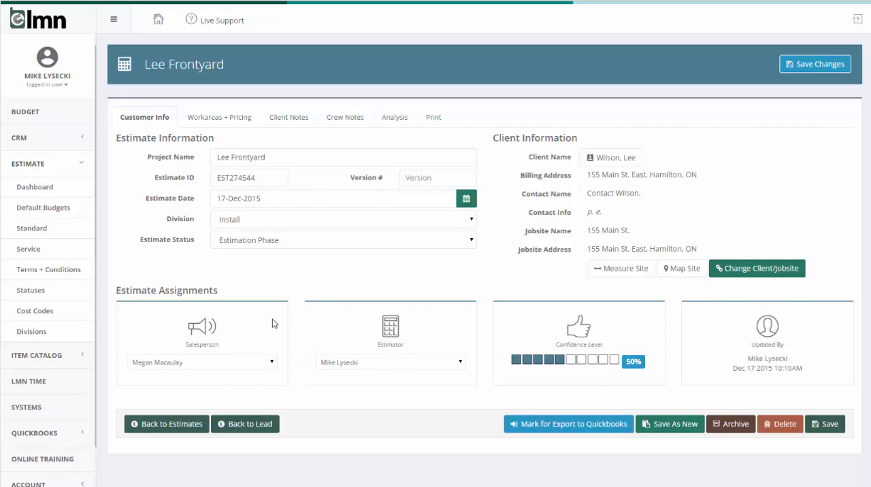
mouse_move(590, 343)
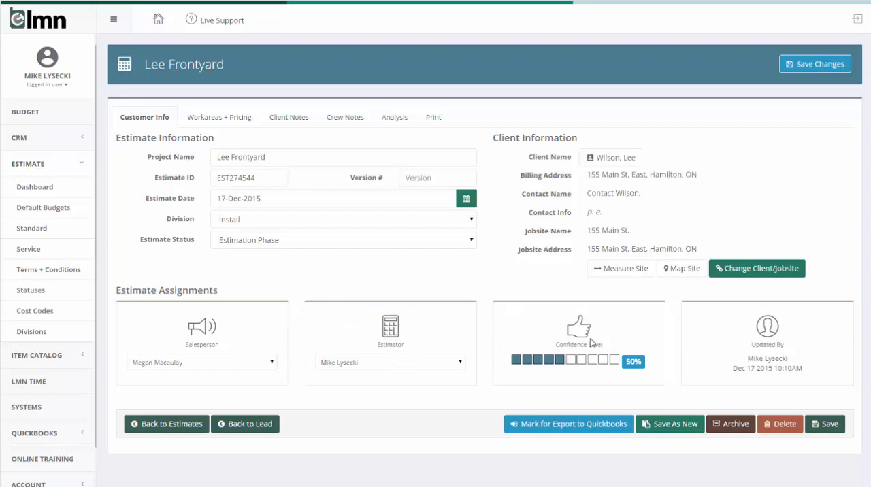
mouse_move(588, 342)
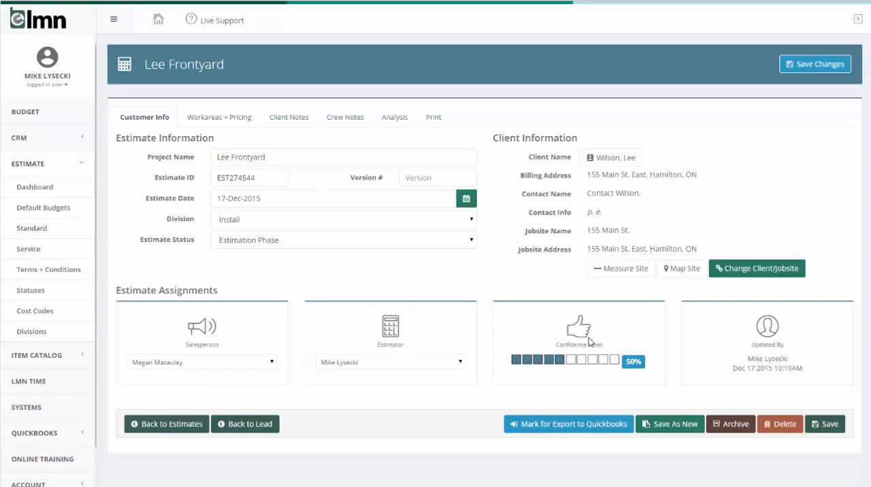
mouse_move(763, 341)
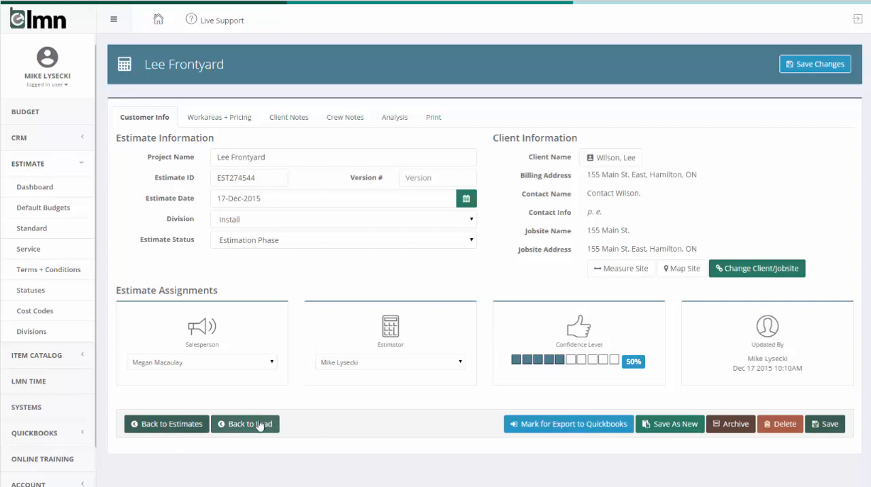
mouse_move(166, 424)
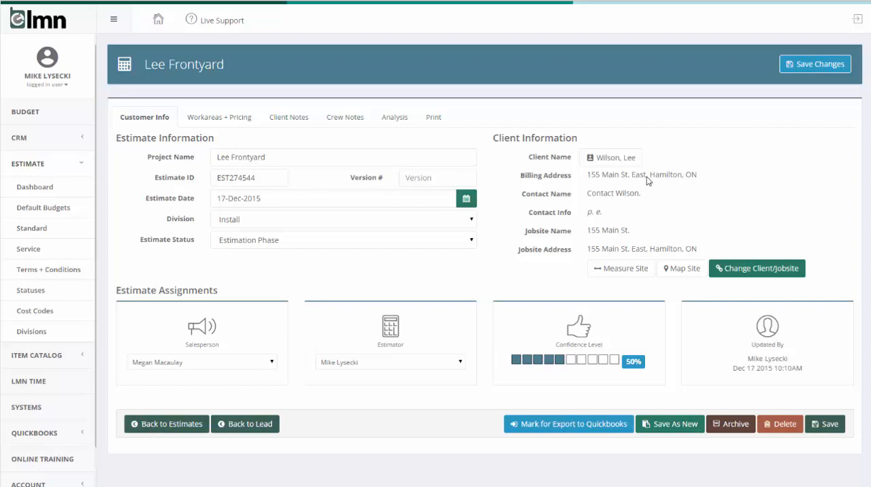
mouse_move(558, 269)
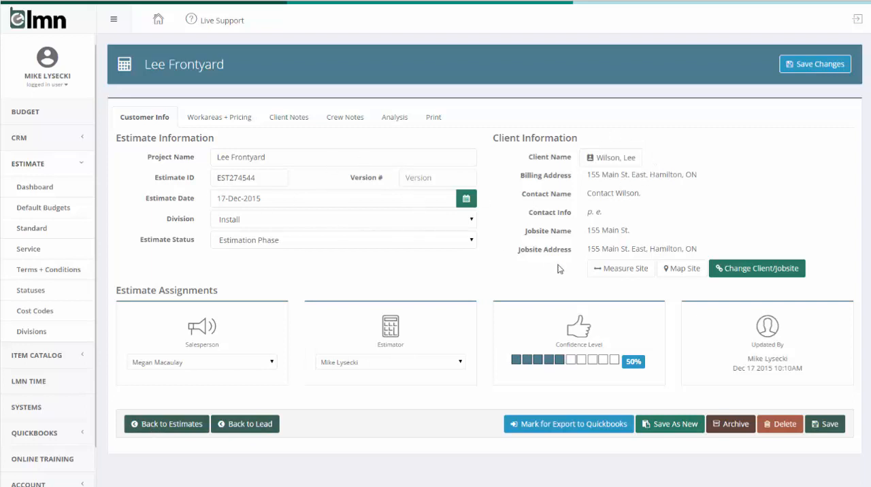
mouse_move(580, 194)
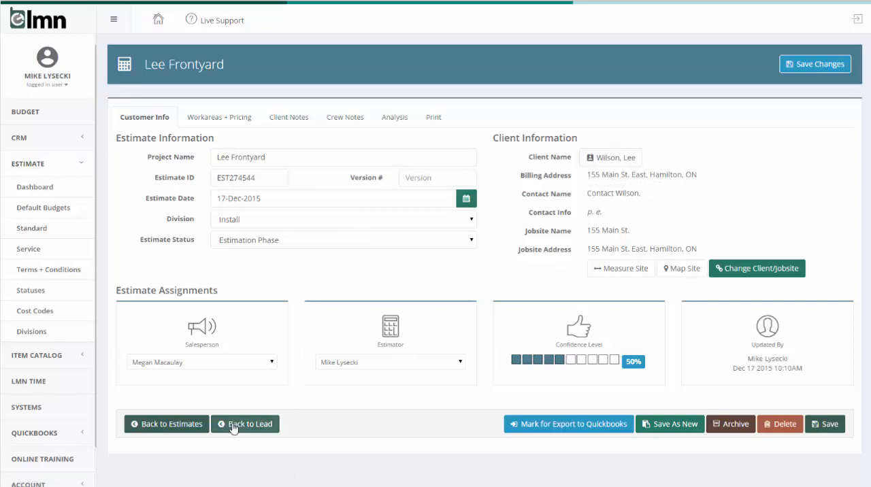
mouse_move(609, 156)
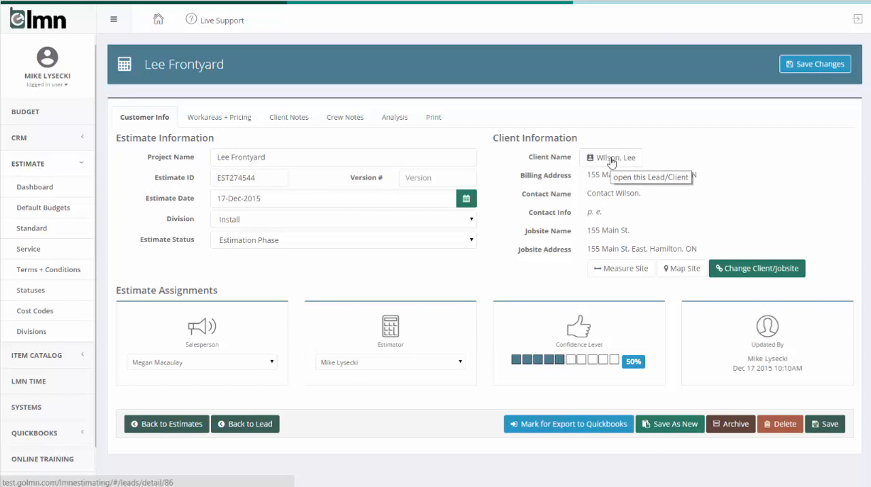
click(610, 157)
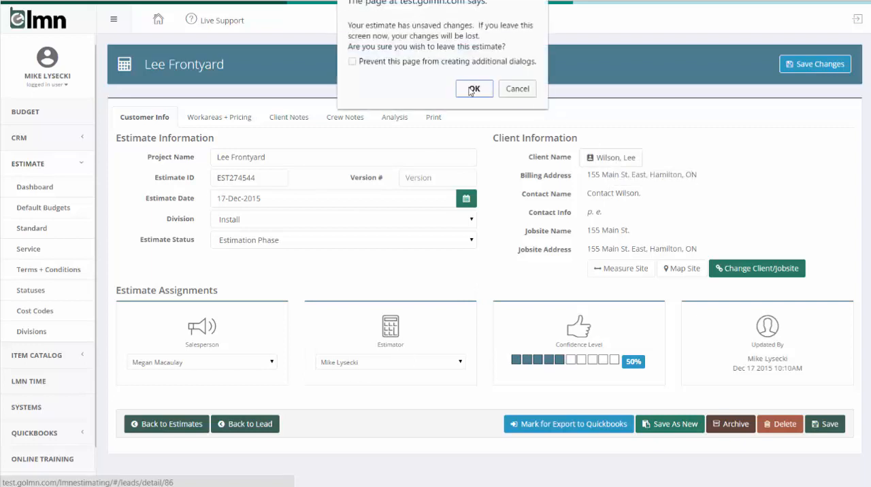
click(473, 89)
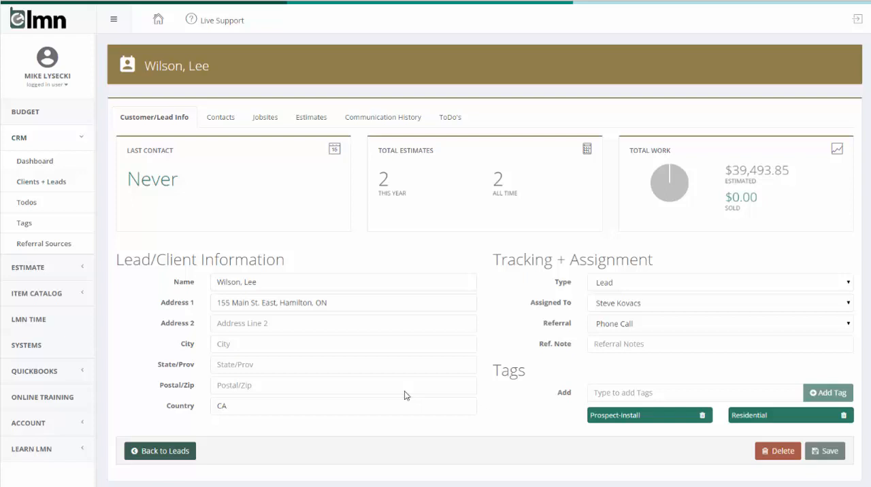
mouse_move(485, 338)
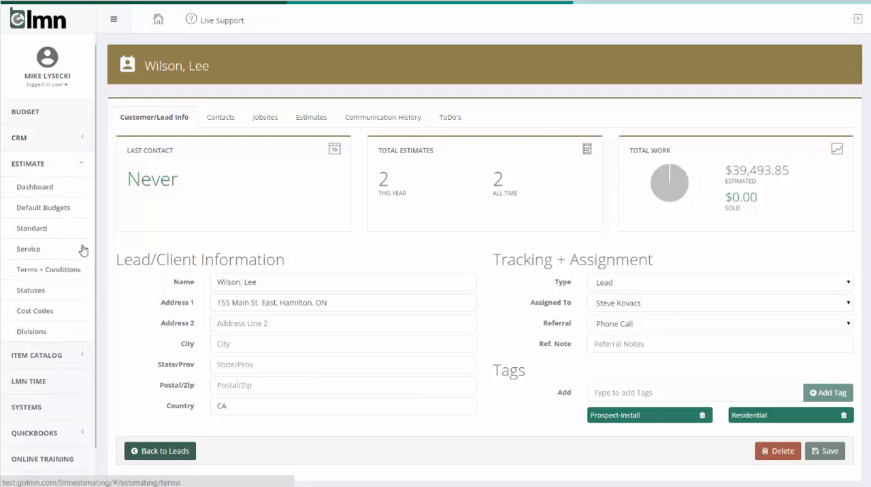
click(32, 228)
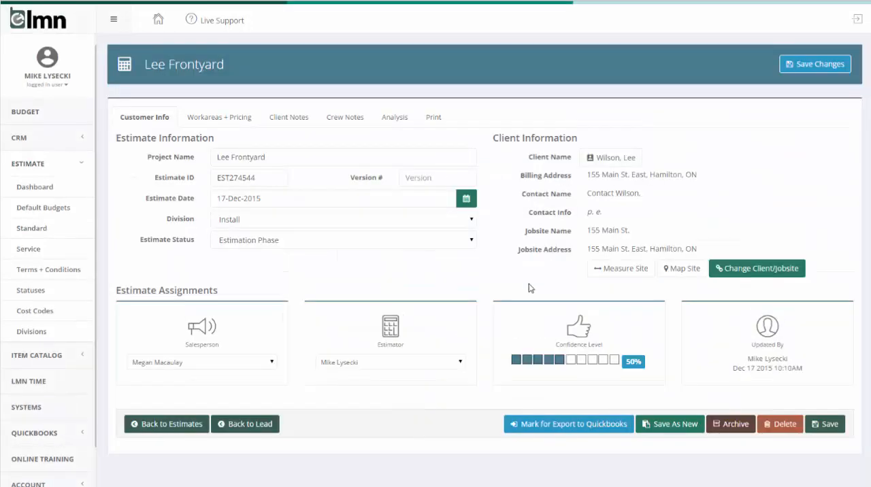
mouse_move(584, 438)
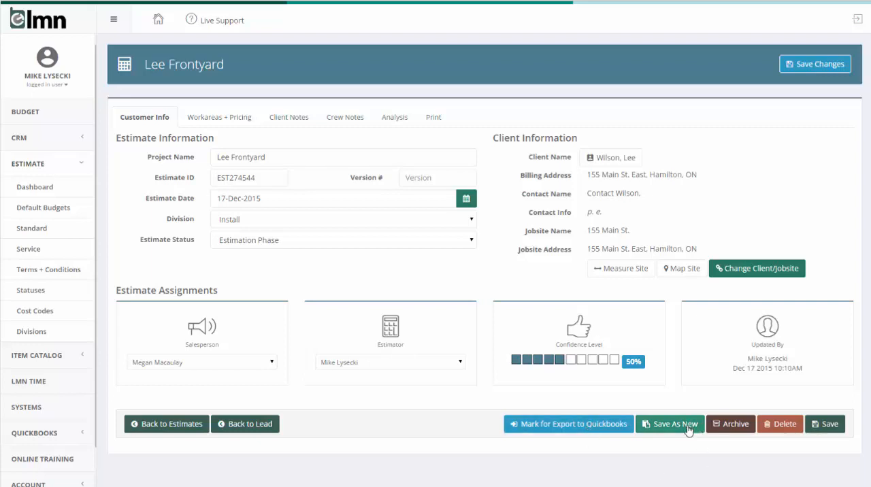
mouse_move(729, 425)
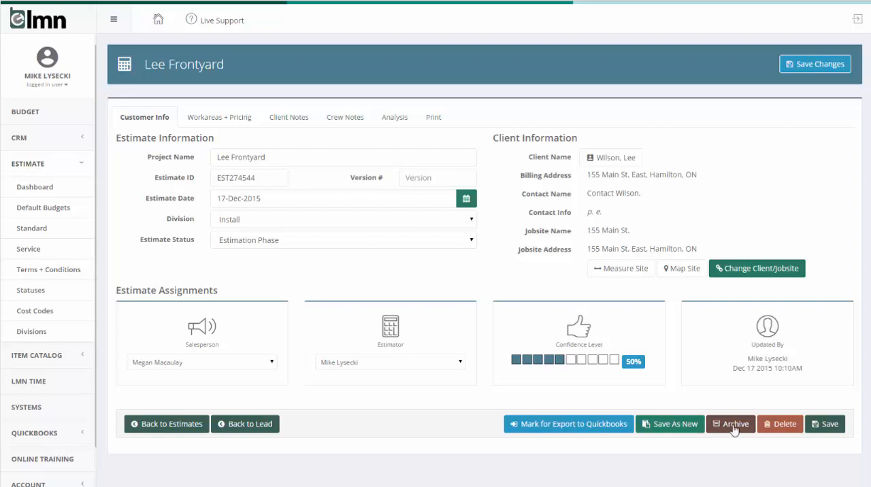
mouse_move(789, 425)
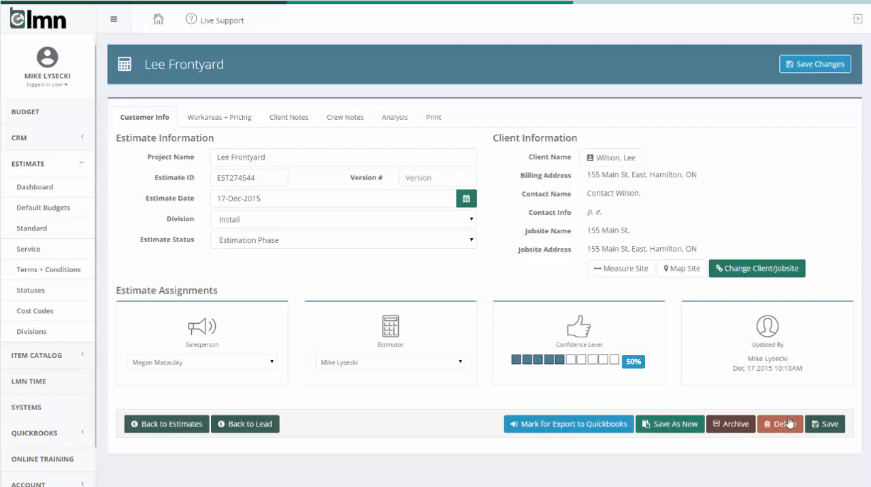
mouse_move(828, 425)
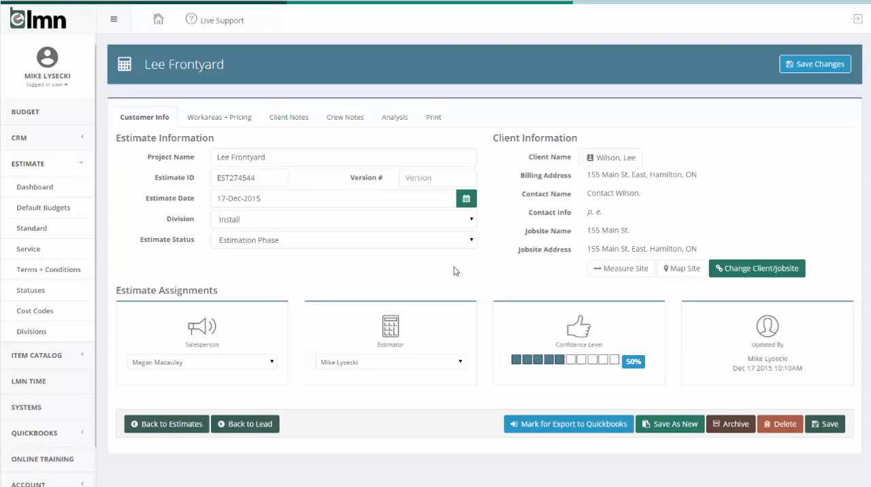
mouse_move(381, 172)
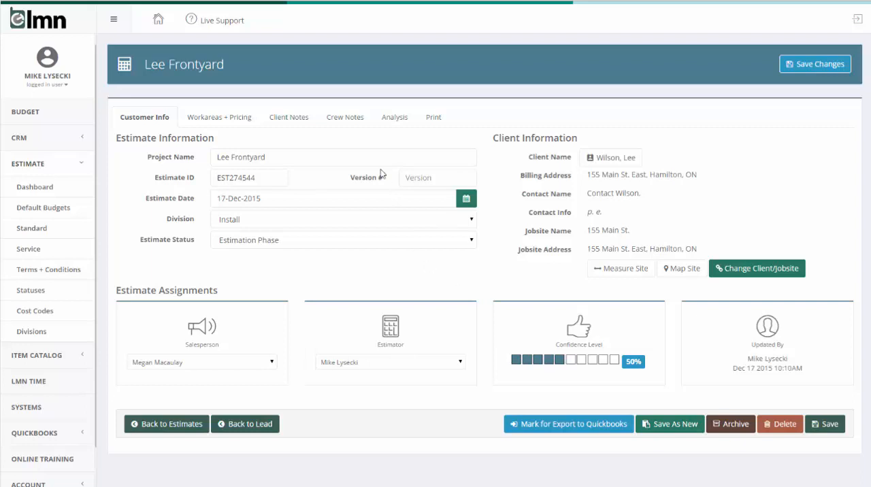
mouse_move(223, 119)
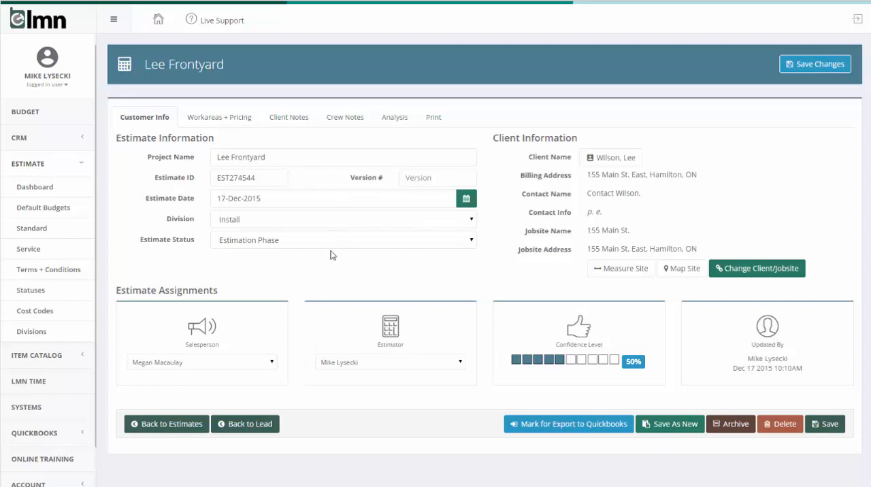
mouse_move(331, 259)
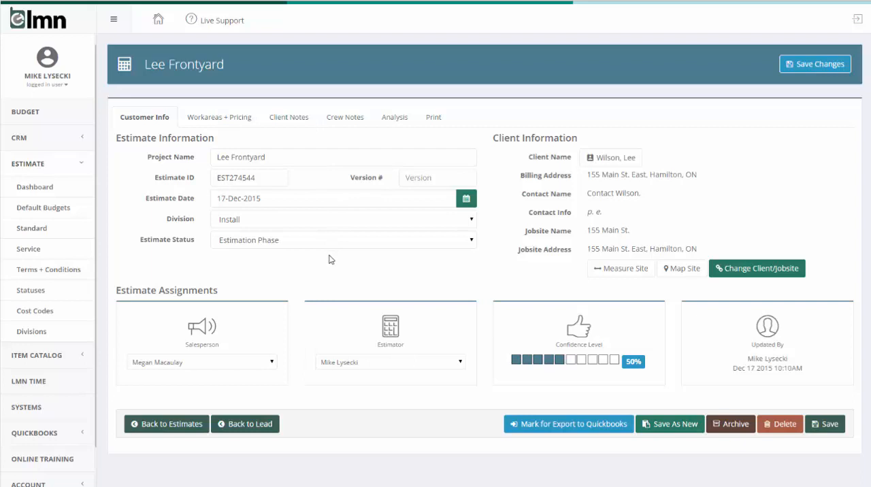
Review the estimate's Workareas + Pricing, then show its Client Notes sections
click(217, 117)
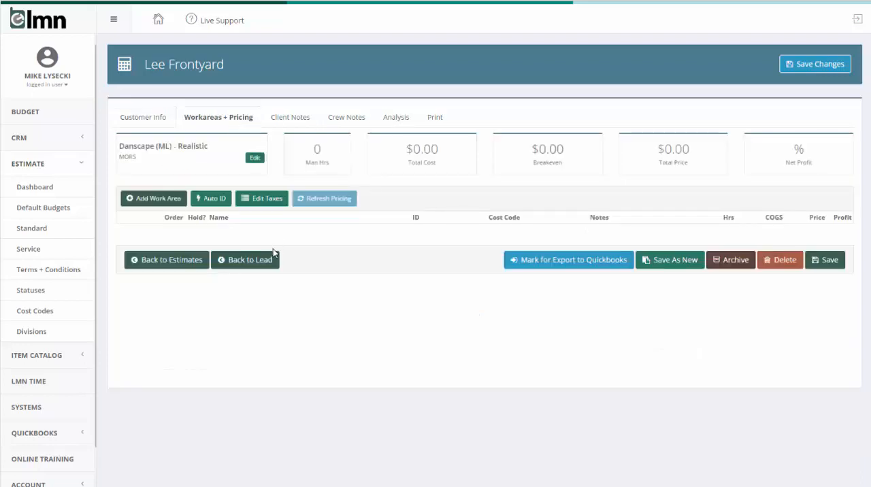
mouse_move(438, 244)
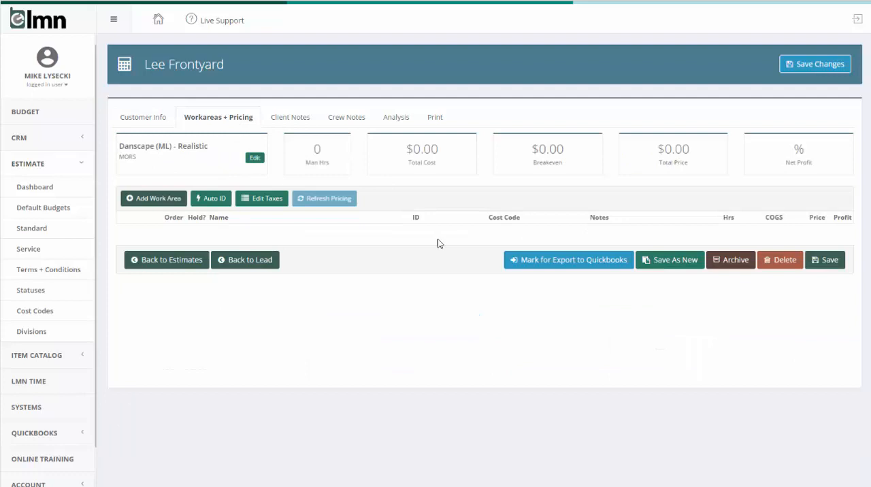
mouse_move(335, 245)
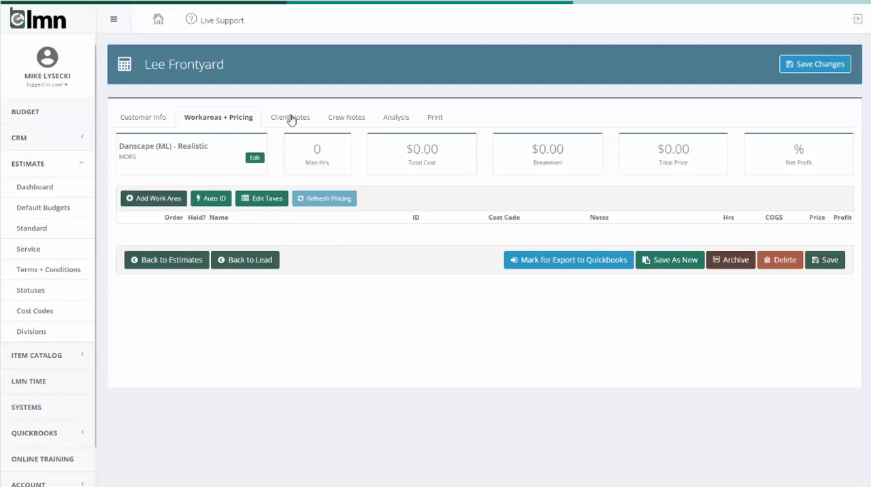
click(287, 117)
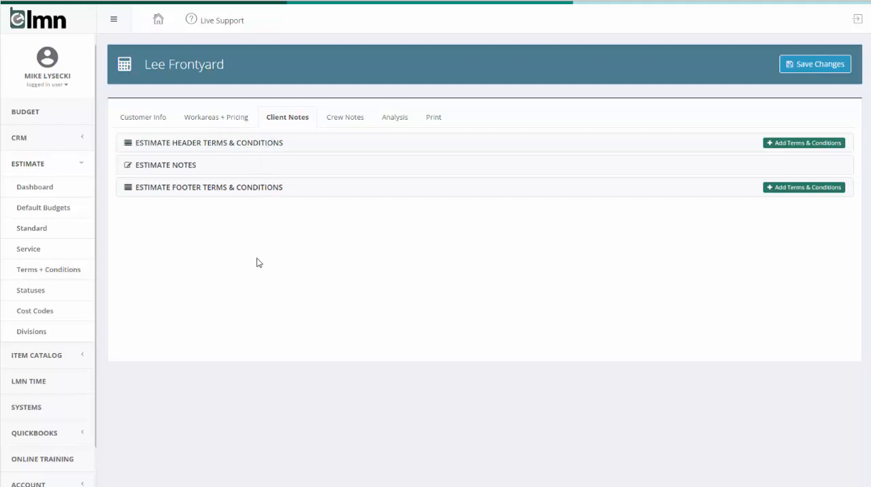
Write 'Thank you for the opportunity...' into the Estimate Notes section
click(166, 165)
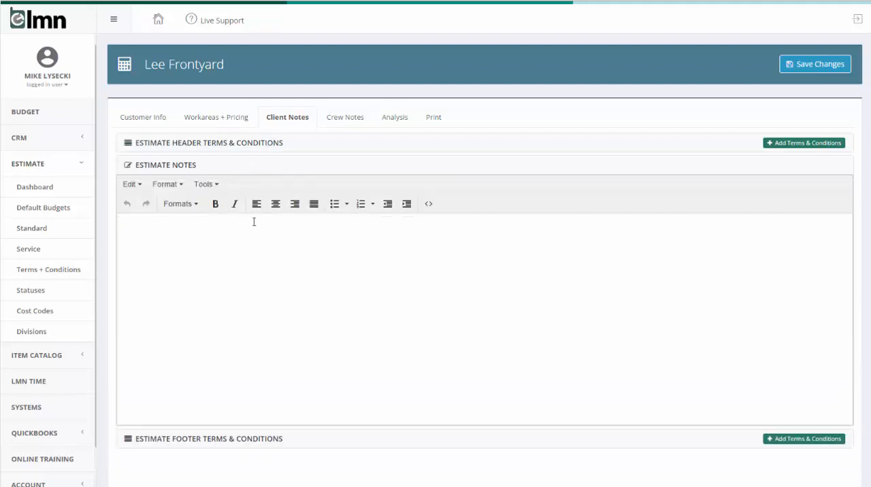
text(Thank you for th)
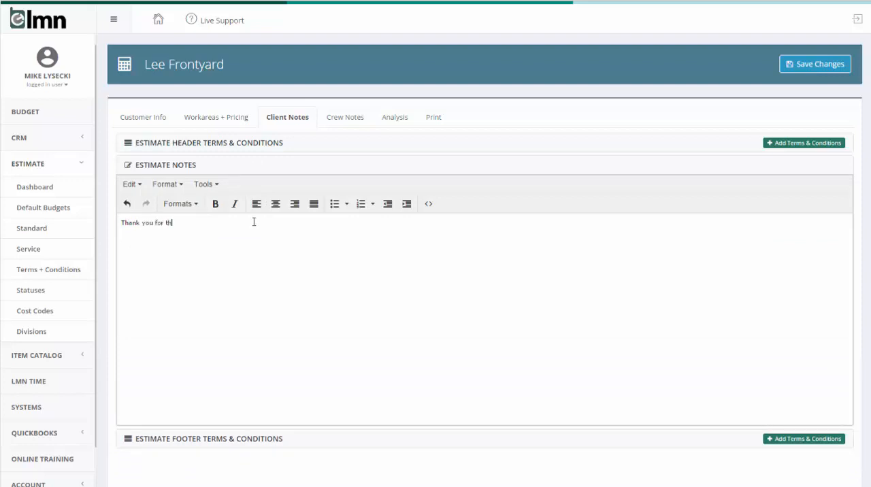
text(e opportunity...)
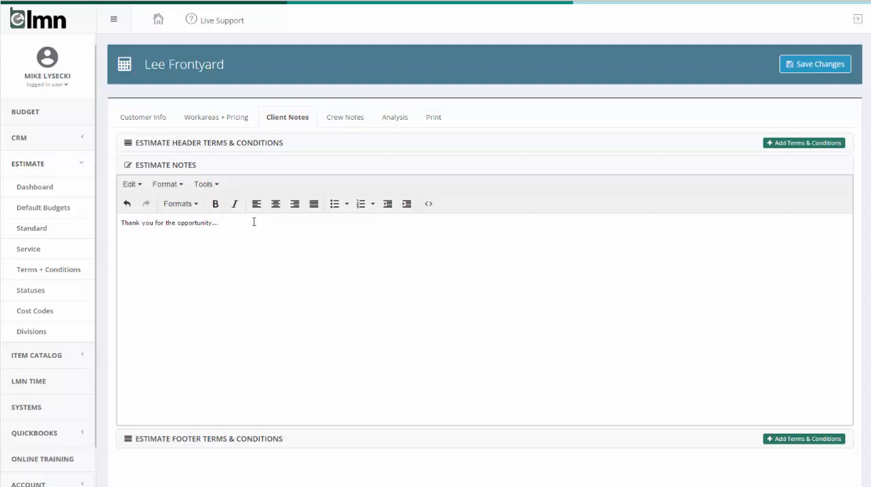
Show the estimate's Crew Notes and expand the Estimator Notes section
click(343, 117)
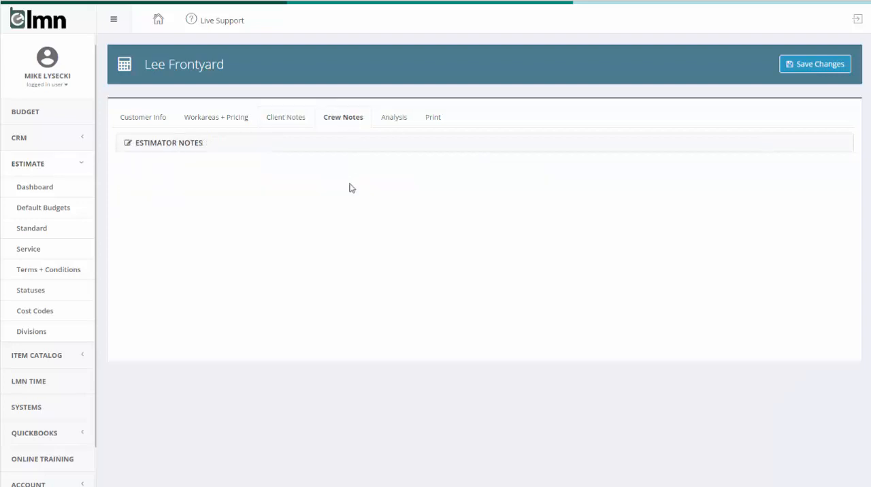
mouse_move(294, 182)
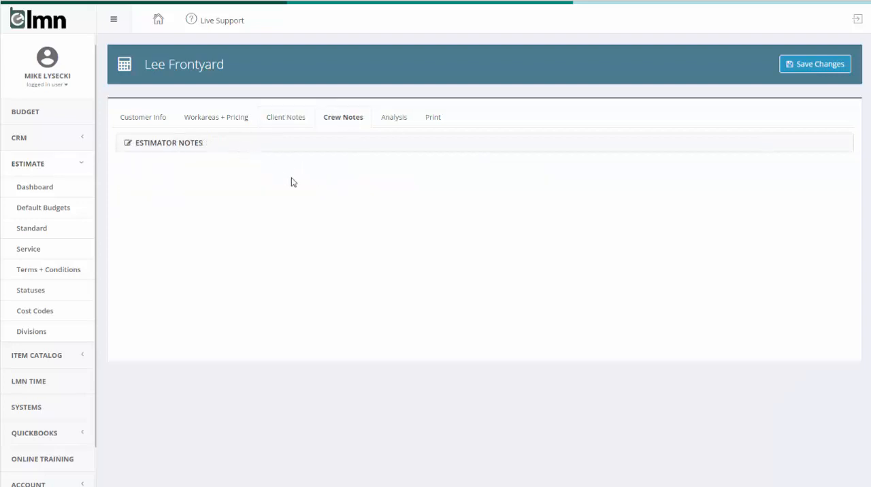
click(342, 117)
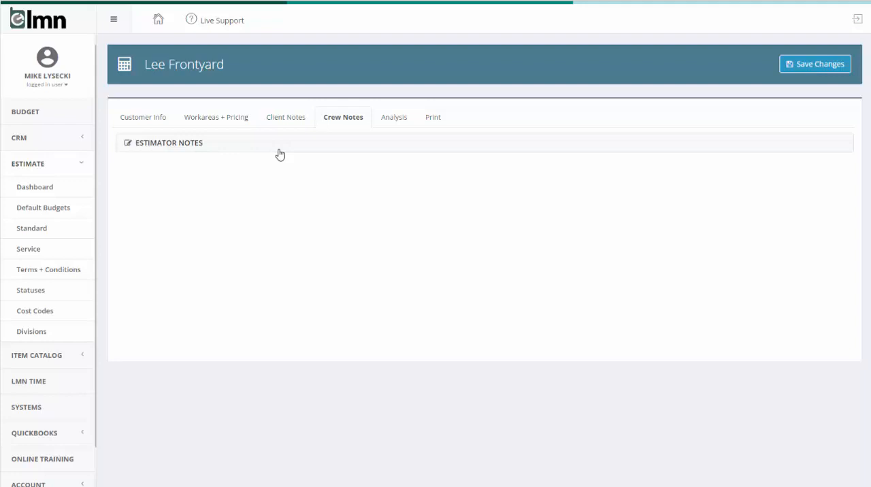
mouse_move(272, 156)
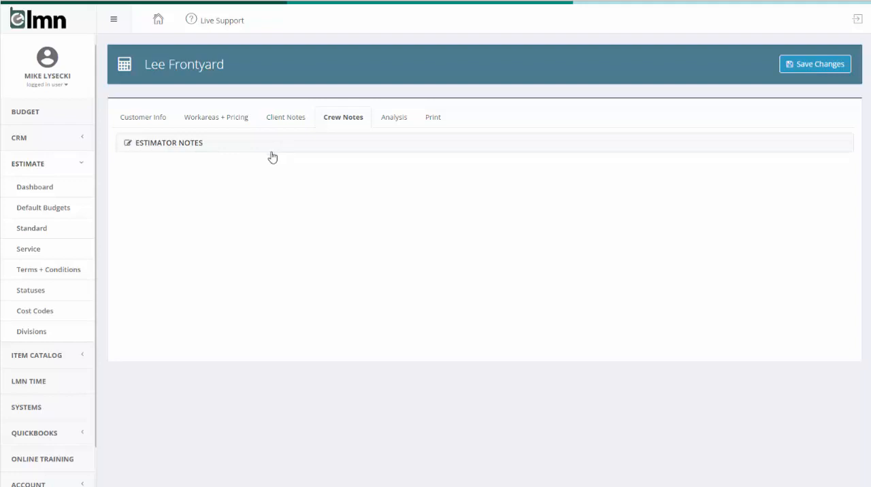
Show the estimate's Analysis with cost summary, cost ratios and profit summary
click(391, 117)
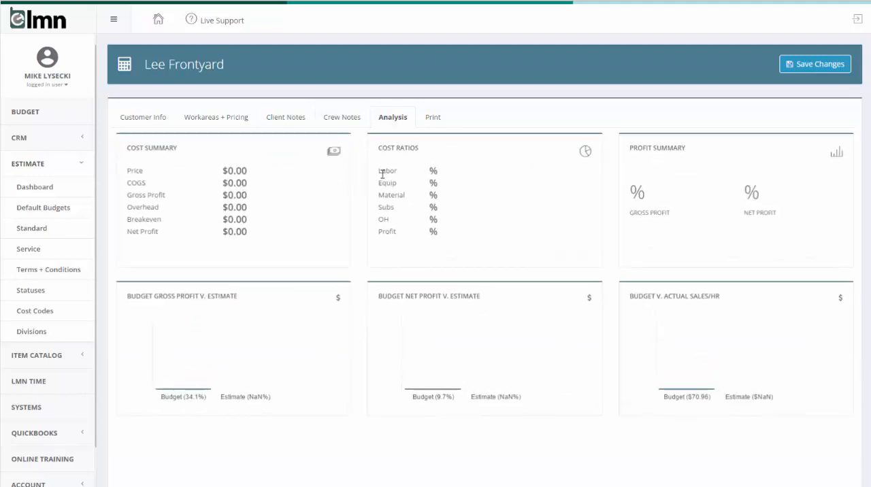
mouse_move(583, 270)
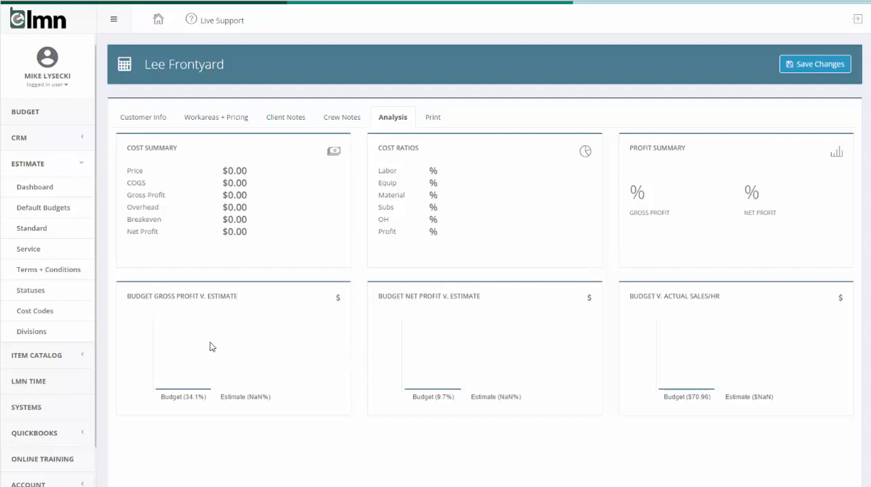
mouse_move(263, 361)
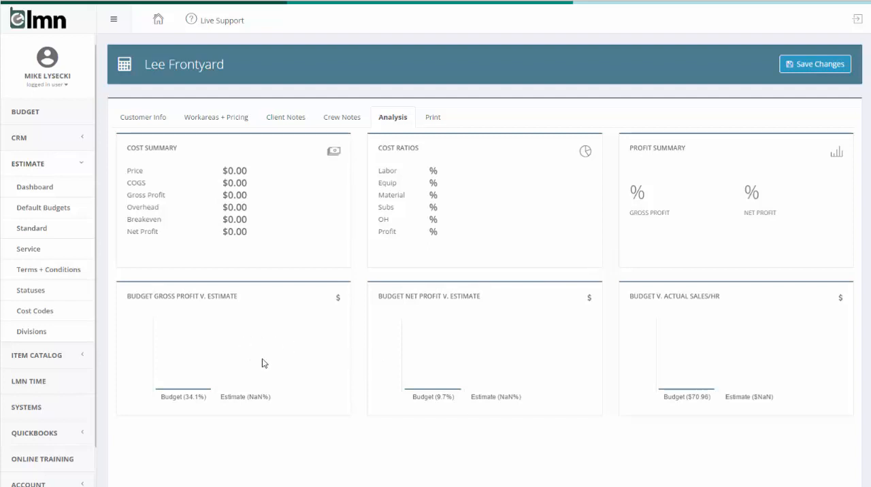
mouse_move(266, 361)
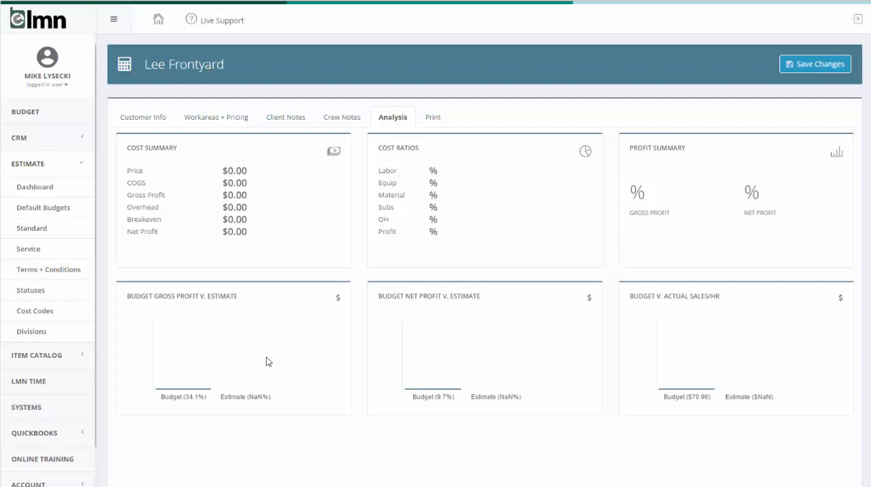
mouse_move(406, 248)
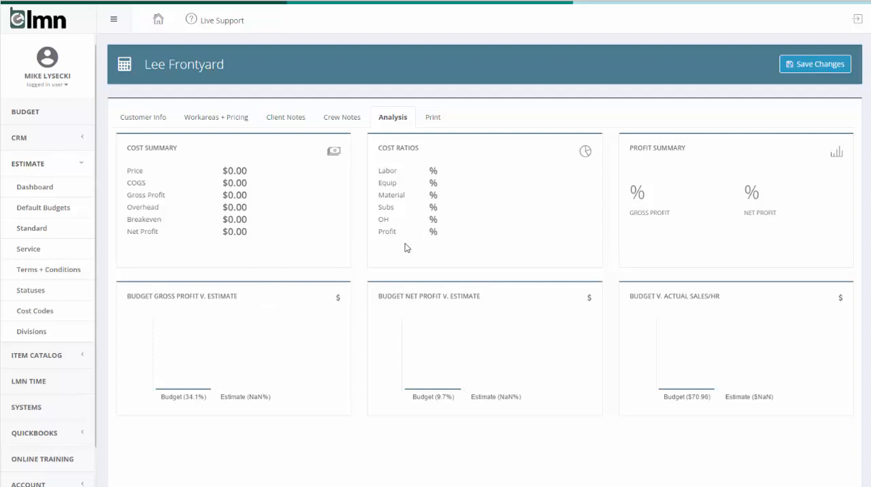
mouse_move(473, 193)
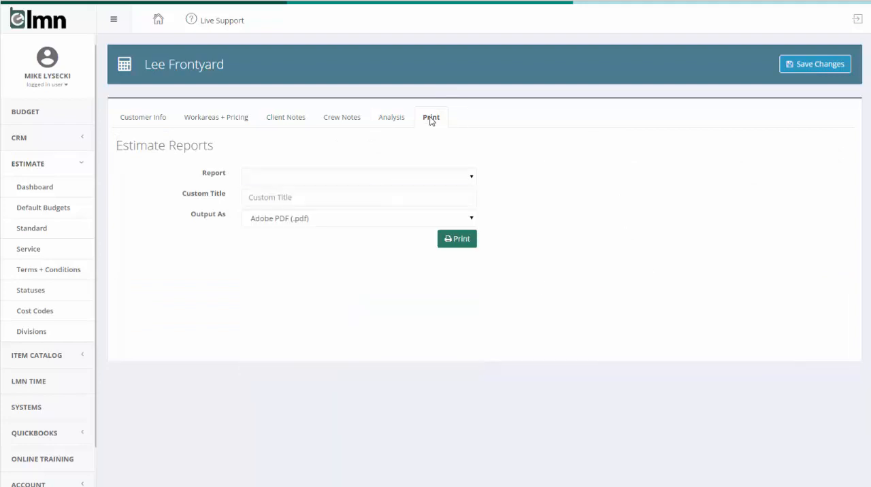
mouse_move(556, 177)
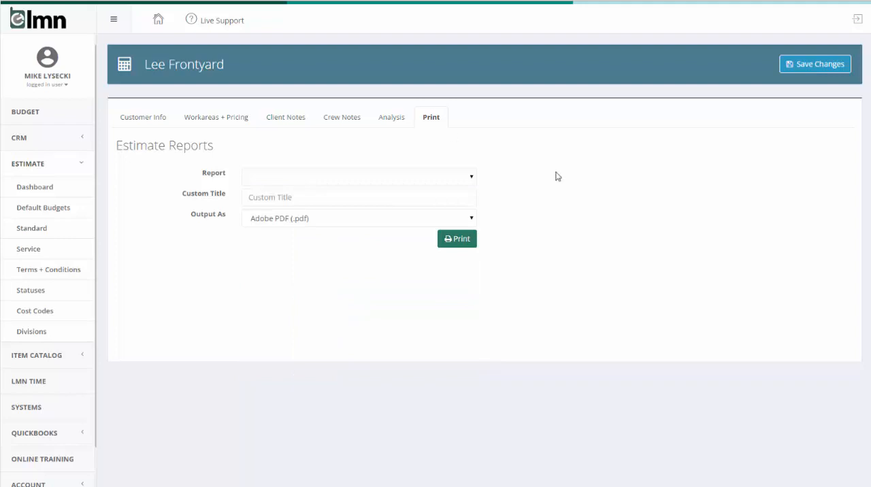
mouse_move(612, 200)
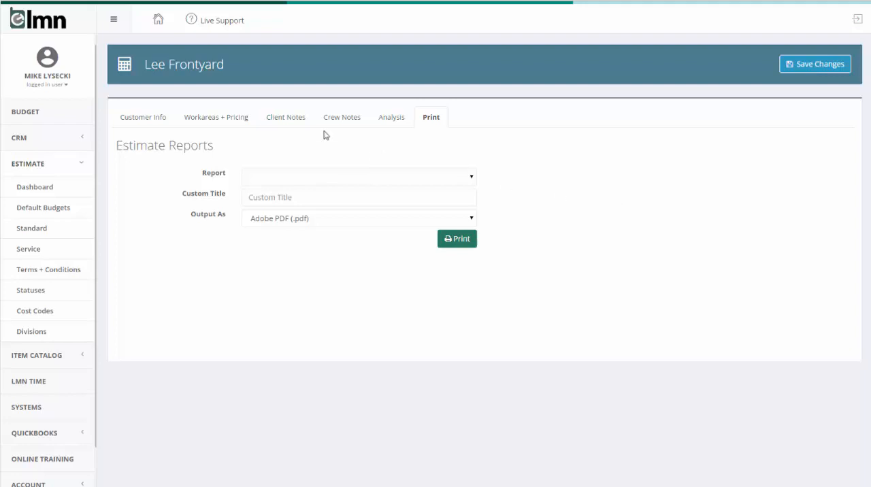
Revisit the Lee Frontyard estimate's Customer Info, then return to Workareas + Pricing
click(142, 117)
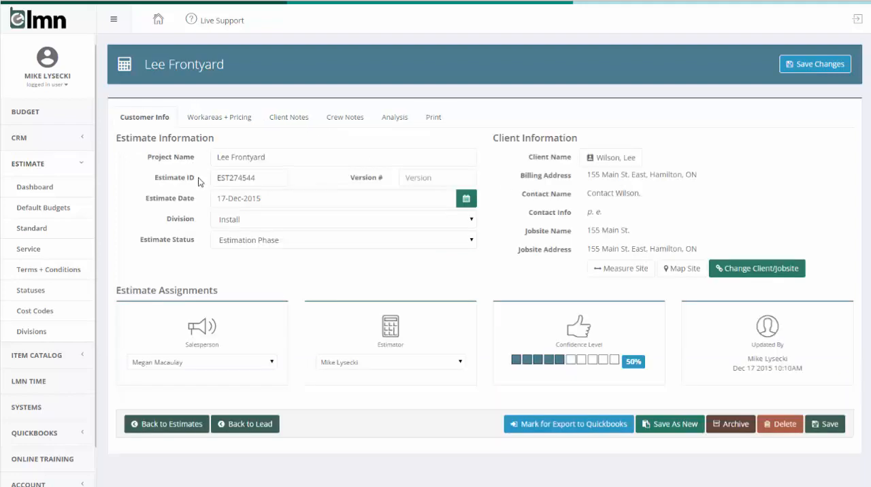
click(218, 117)
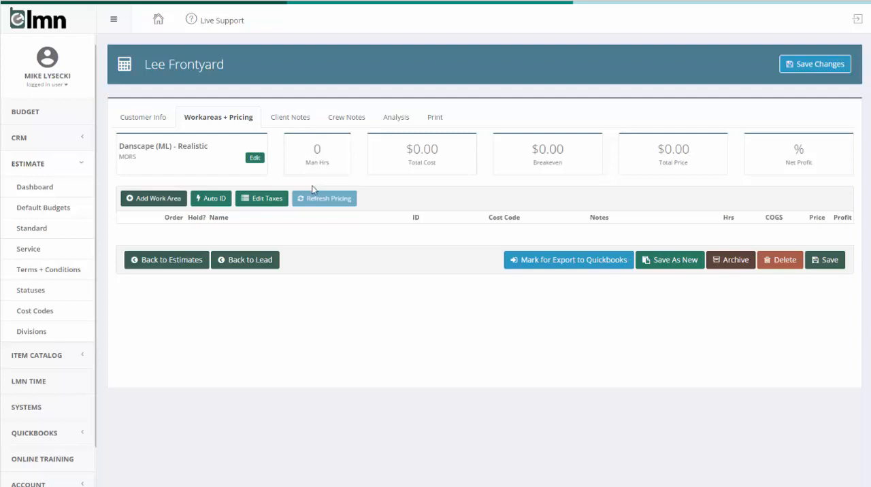
mouse_move(333, 217)
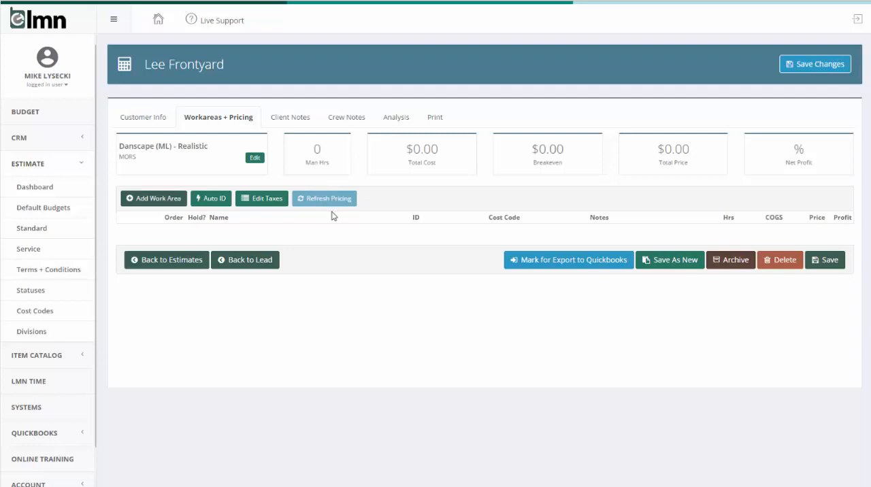